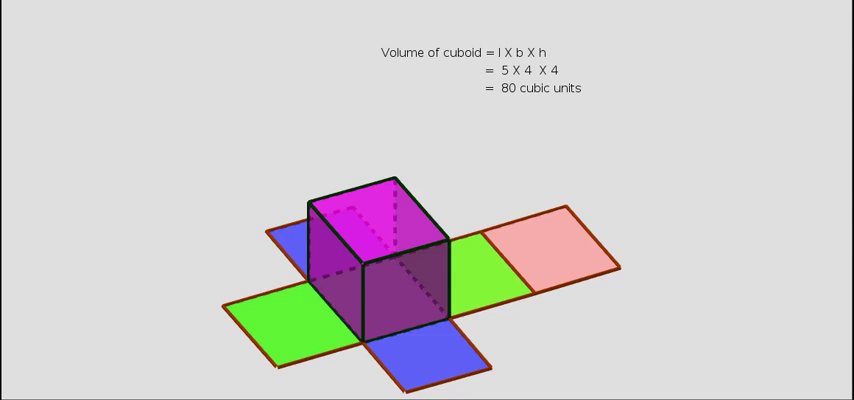
mouse_move(524, 56)
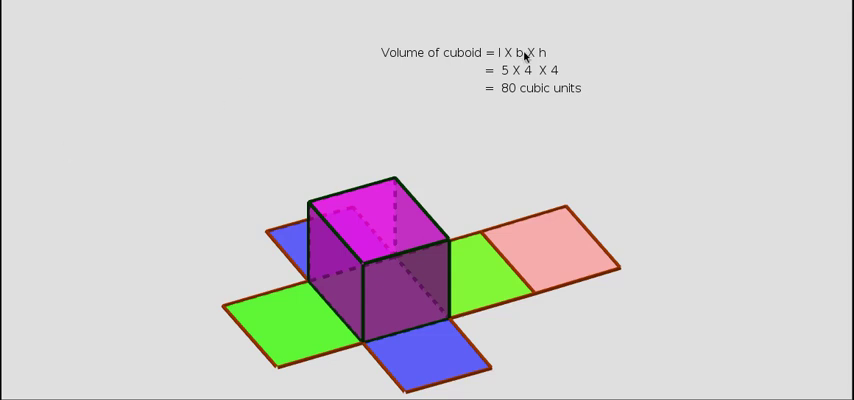